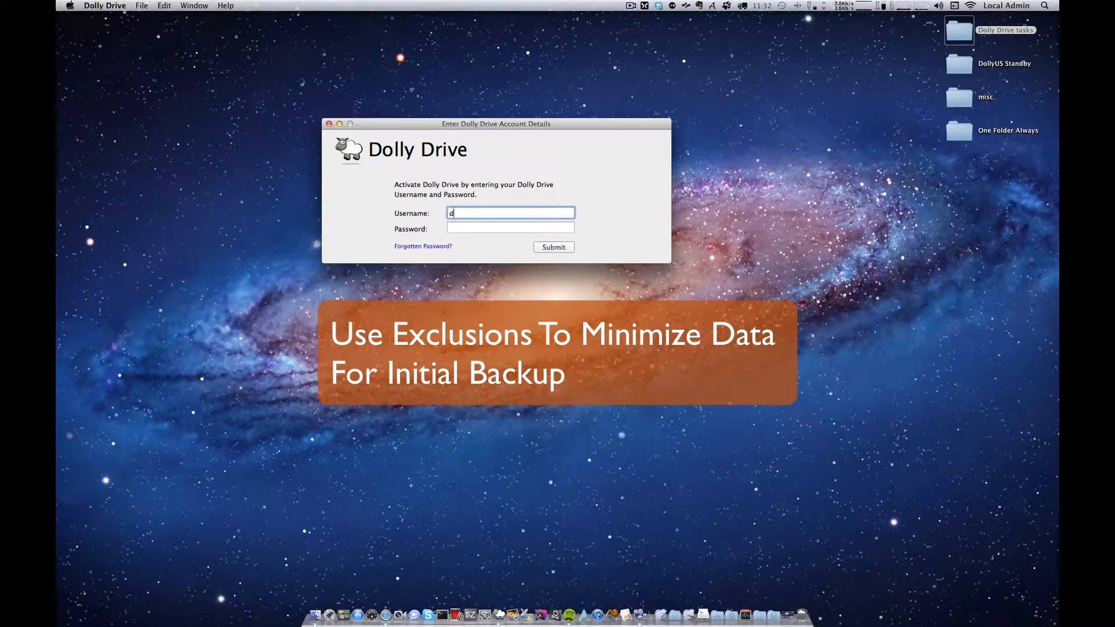
type("ollytrav")
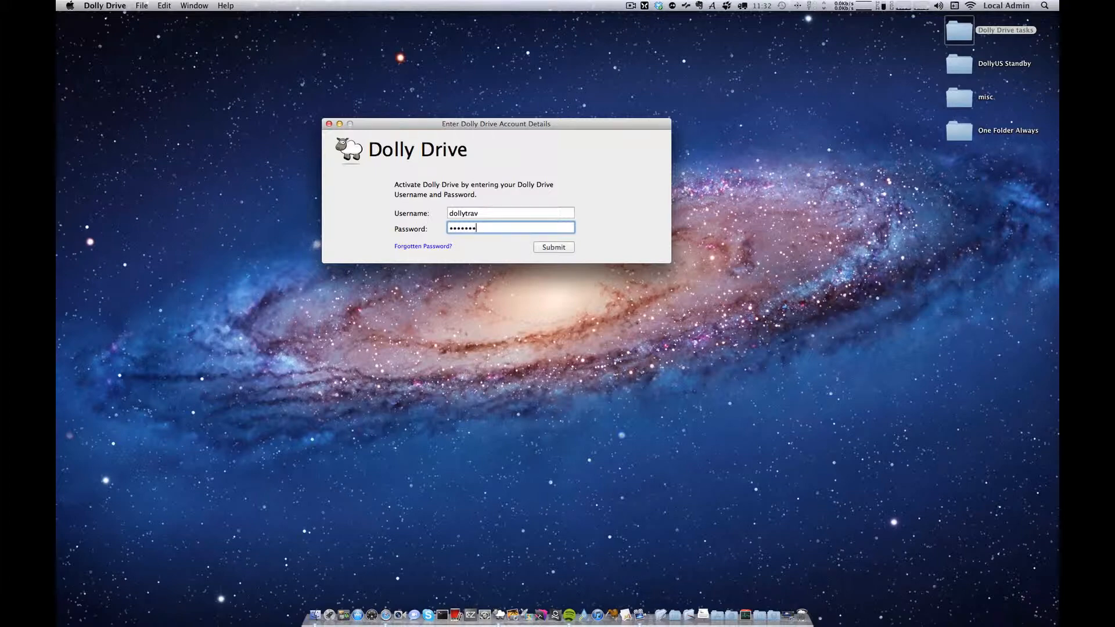
left_click(553, 247)
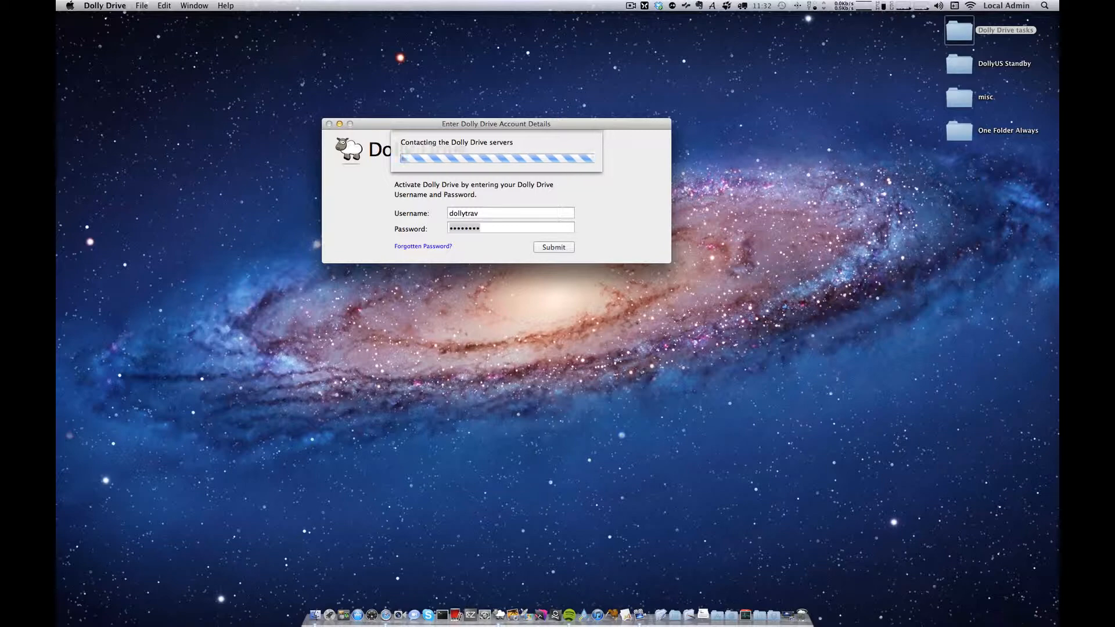
left_click(554, 246)
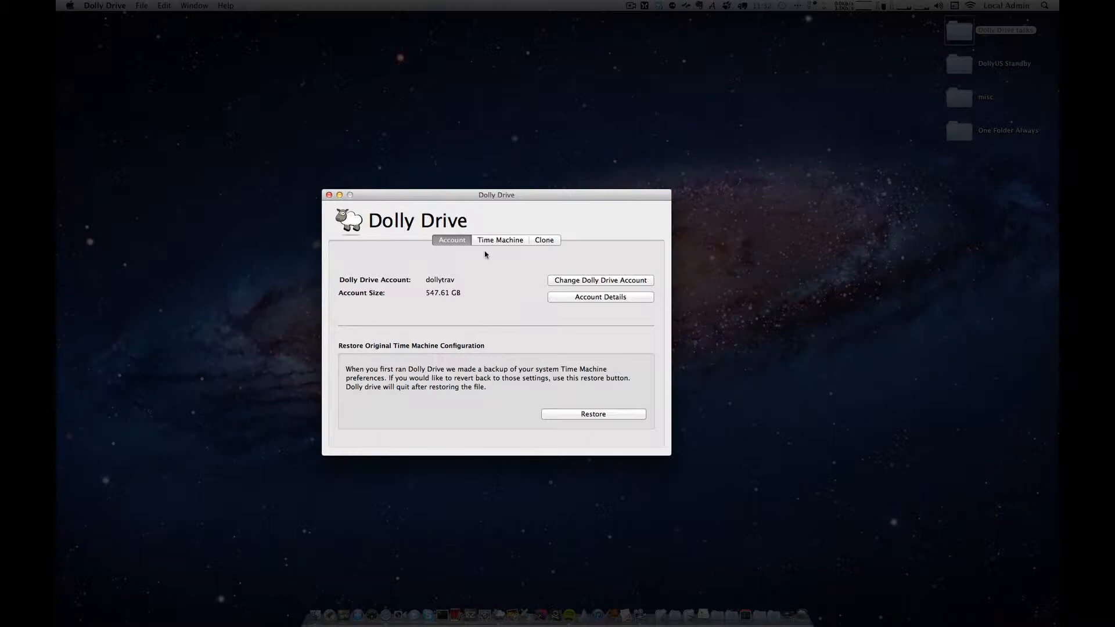
- Show the empty exclusion list from the Time Machine tab
left_click(500, 239)
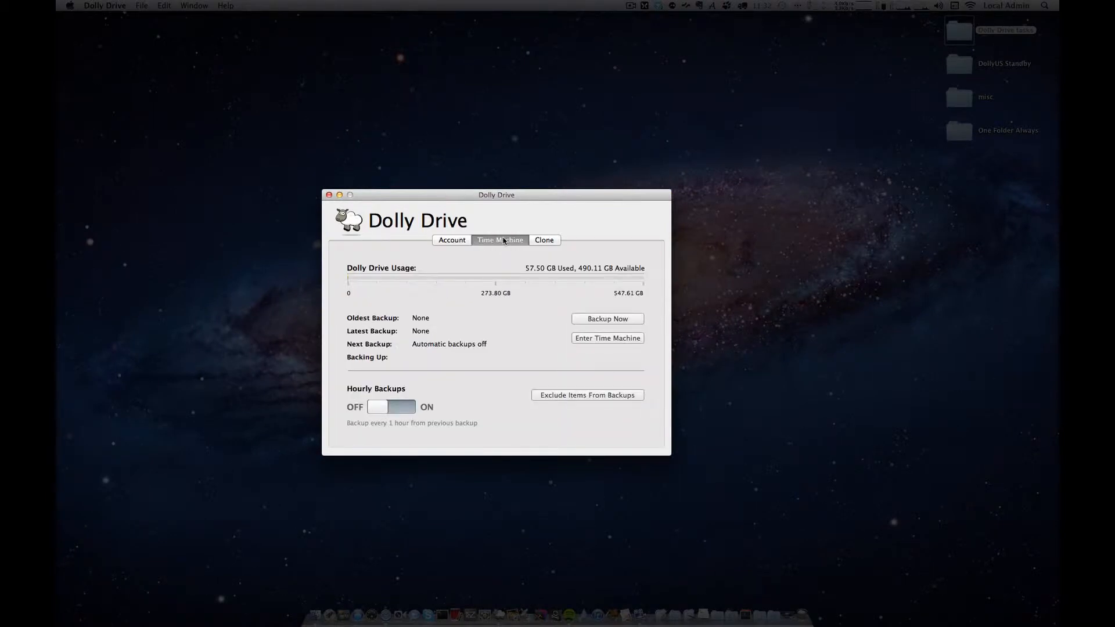
left_click(587, 395)
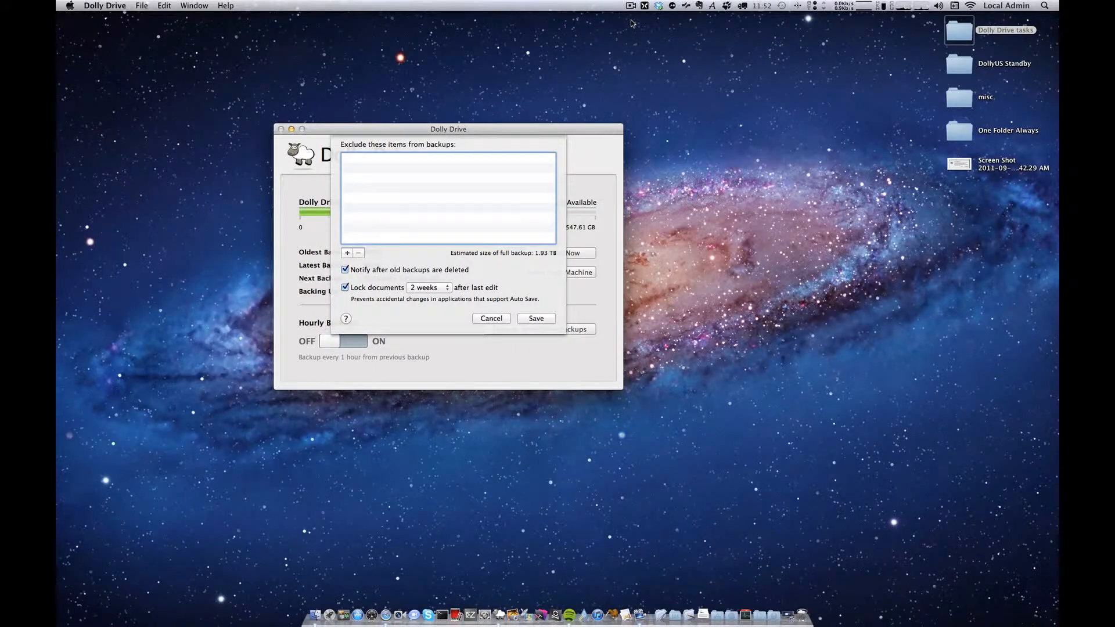
mouse_move(699, 276)
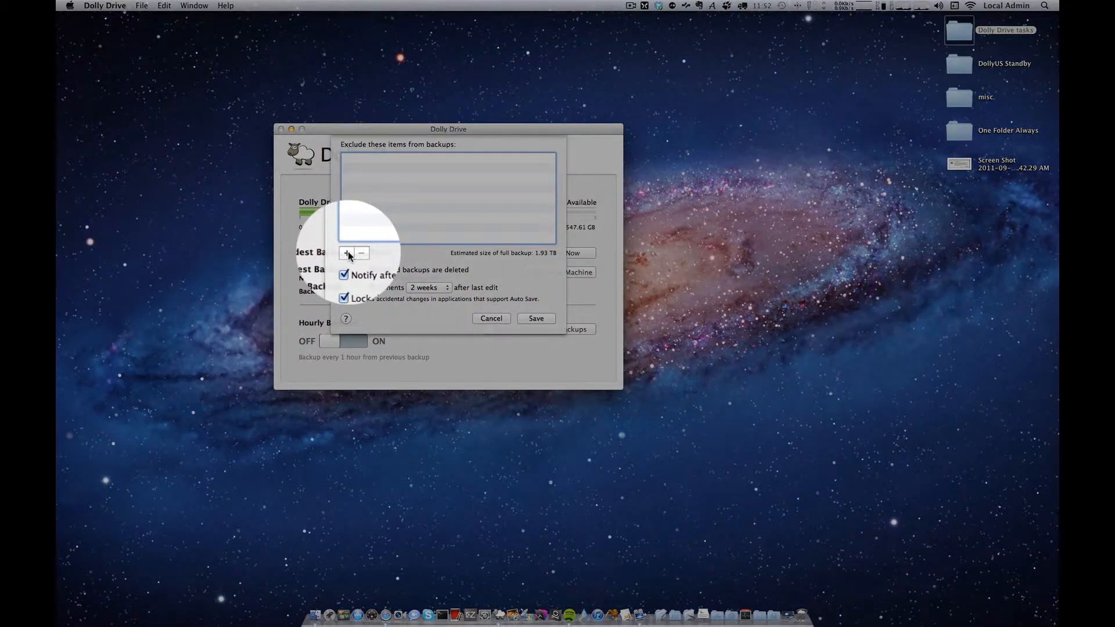
- Exclude all Macintosh HD items except Users, home, net, Network and Volumes
left_click(346, 254)
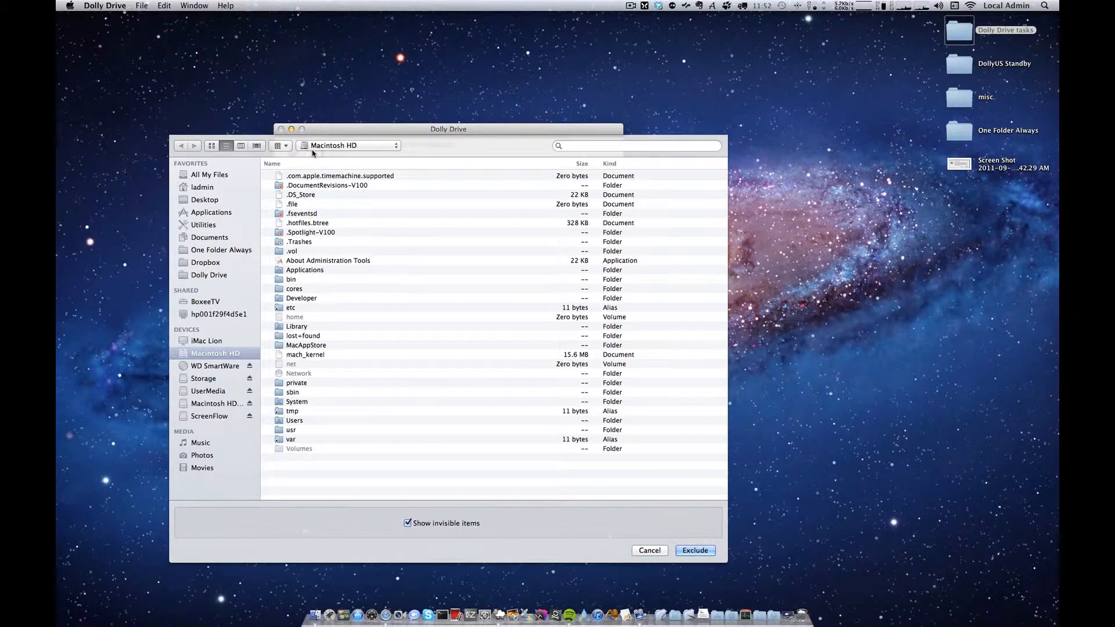
mouse_move(348, 241)
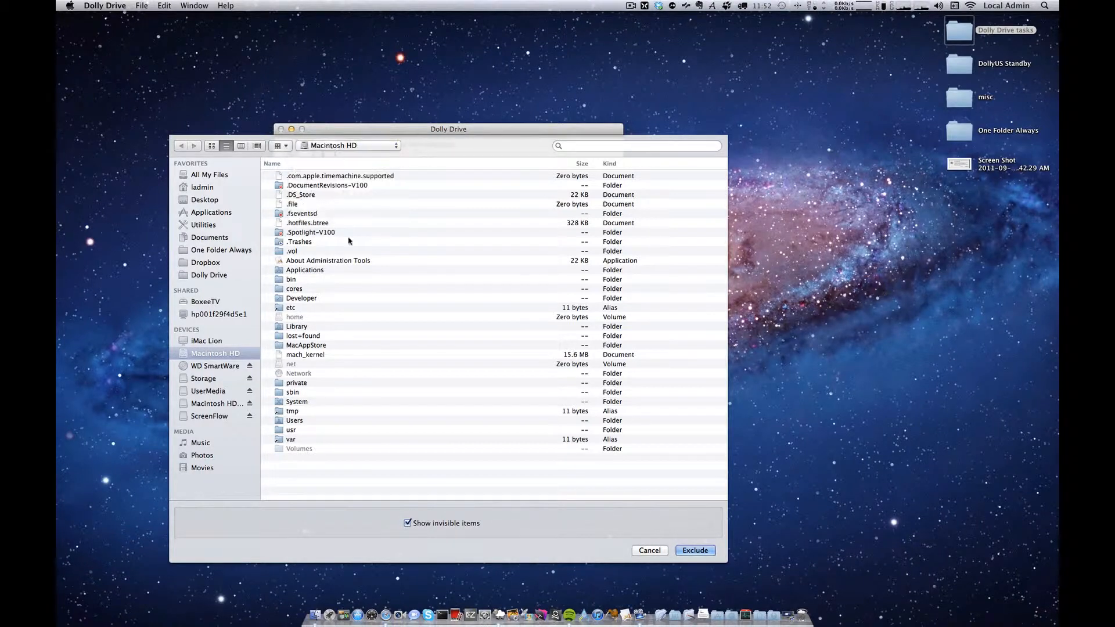
mouse_move(382, 358)
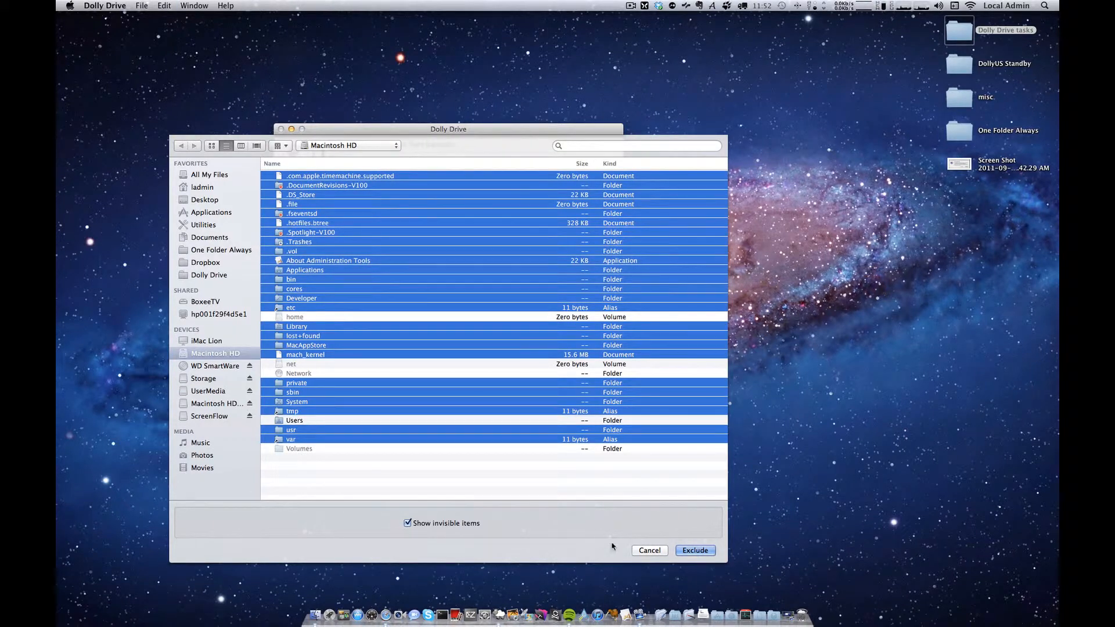
left_click(694, 550)
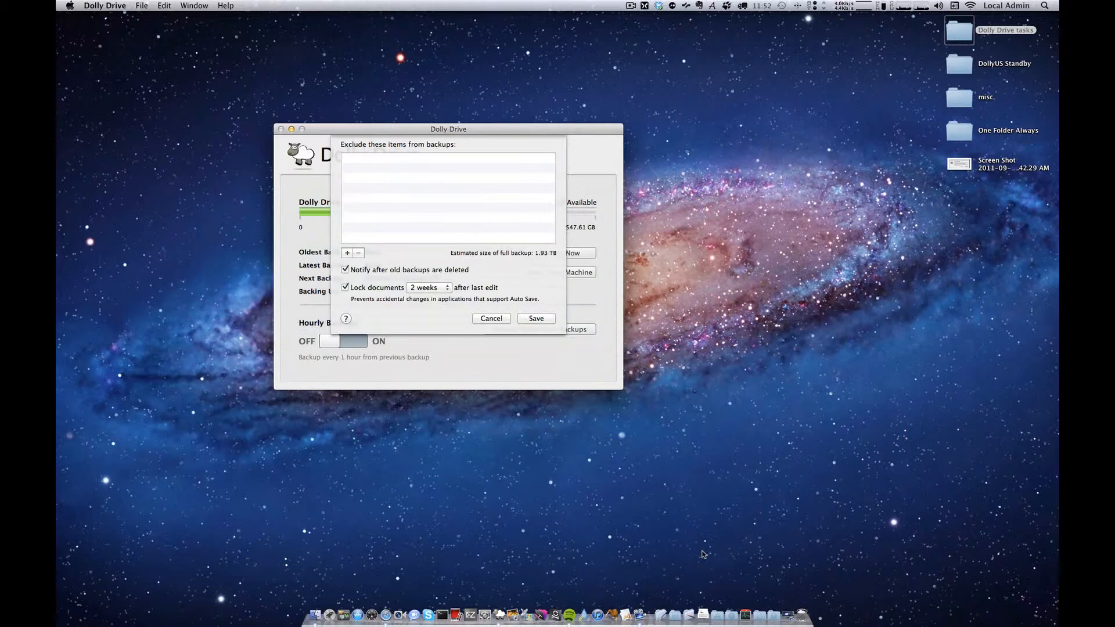
left_click(347, 253)
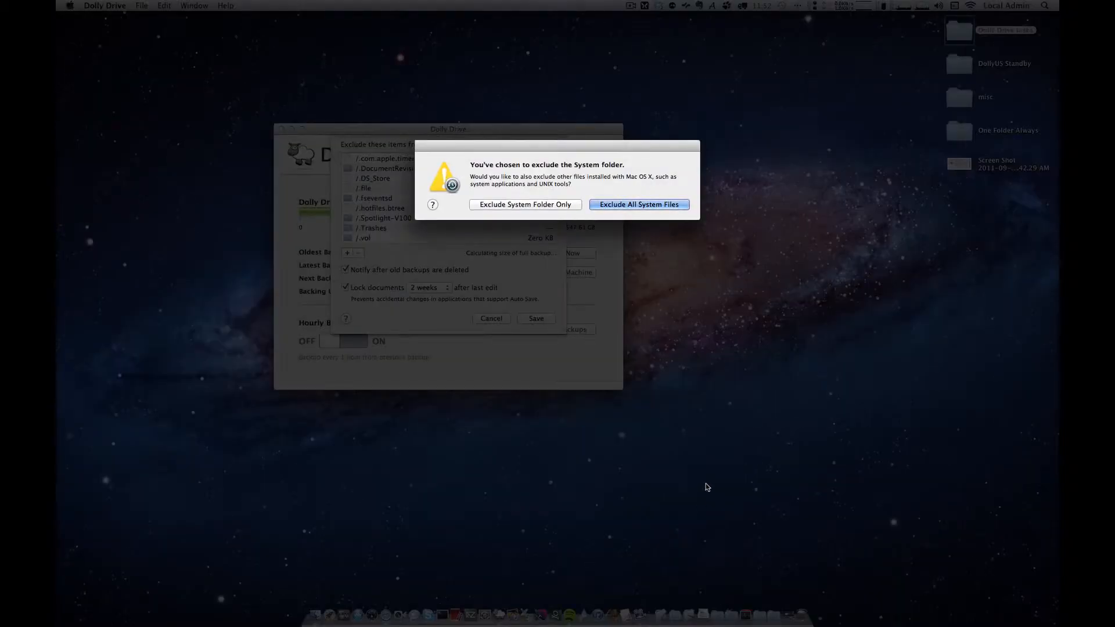
mouse_move(627, 216)
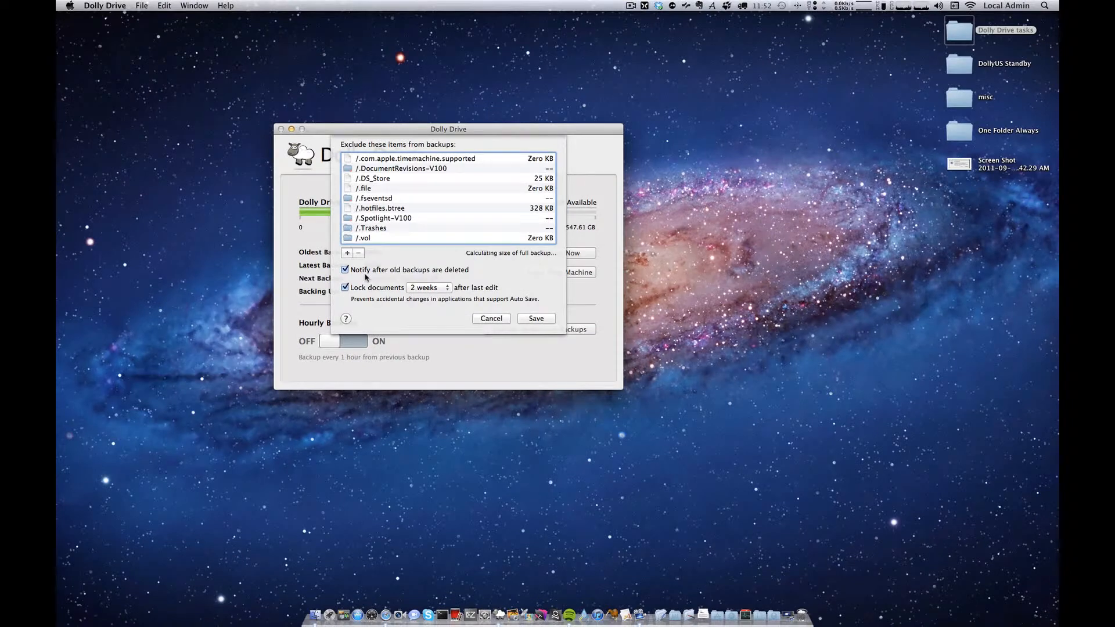
- Exclude all Users folder contents except the ladmin home folder
left_click(347, 252)
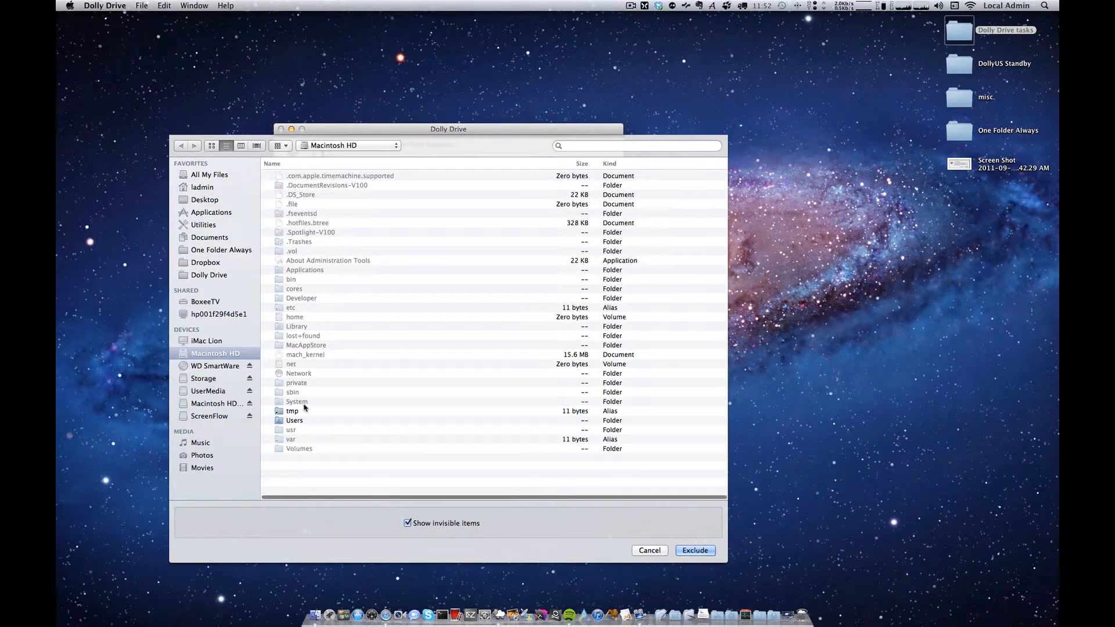
double_click(294, 420)
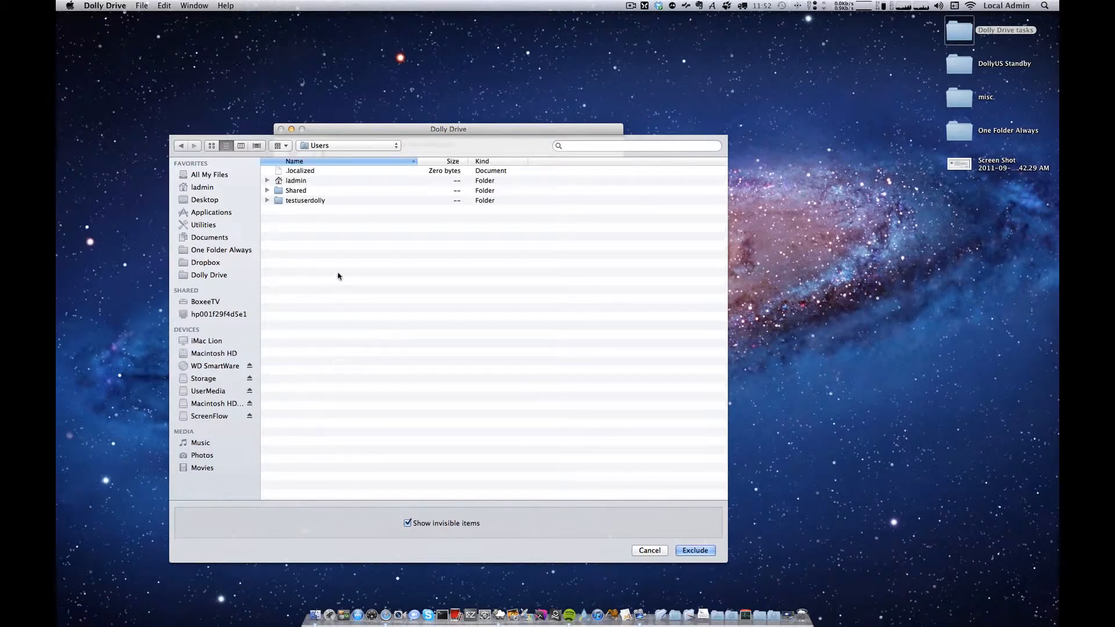
key("cmd+a")
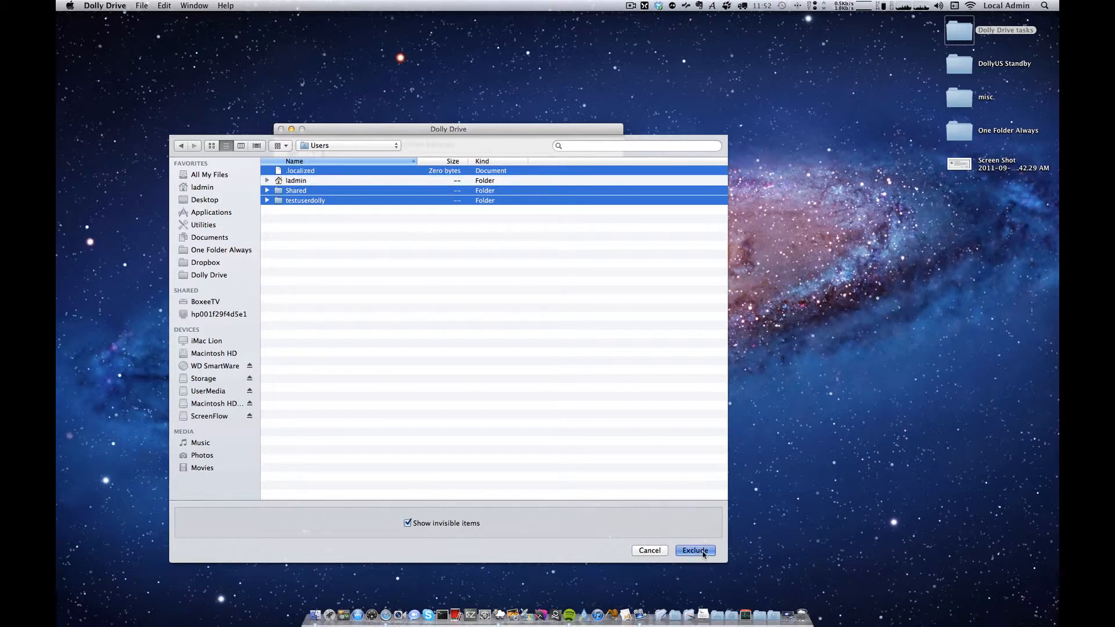
left_click(694, 550)
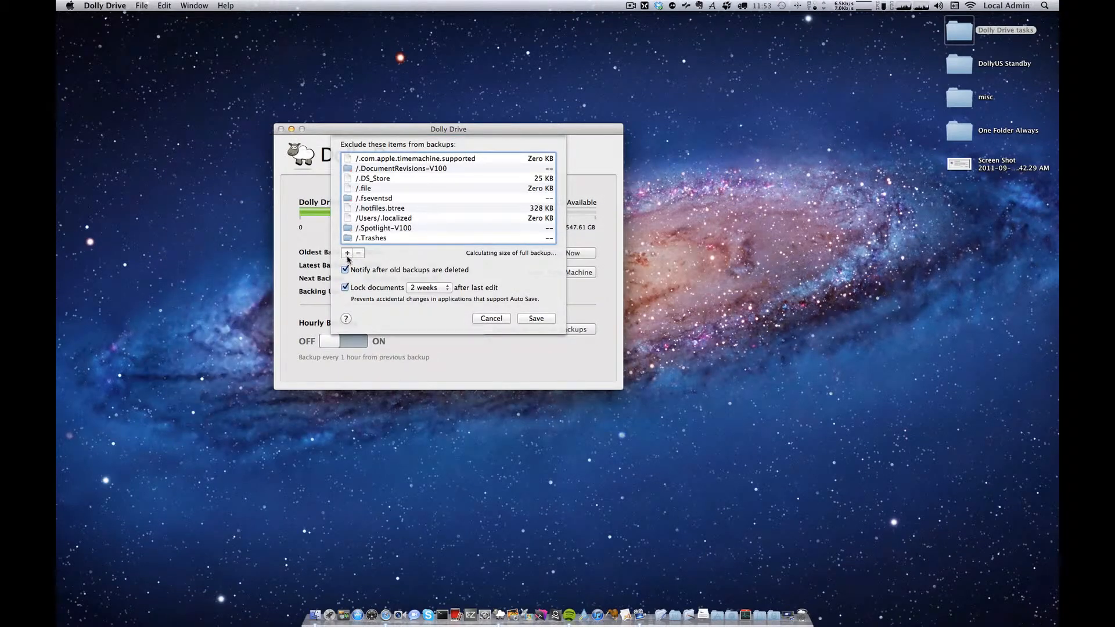
- Exclude all ladmin home items except Desktop, plus the Desktop's loose files
left_click(347, 253)
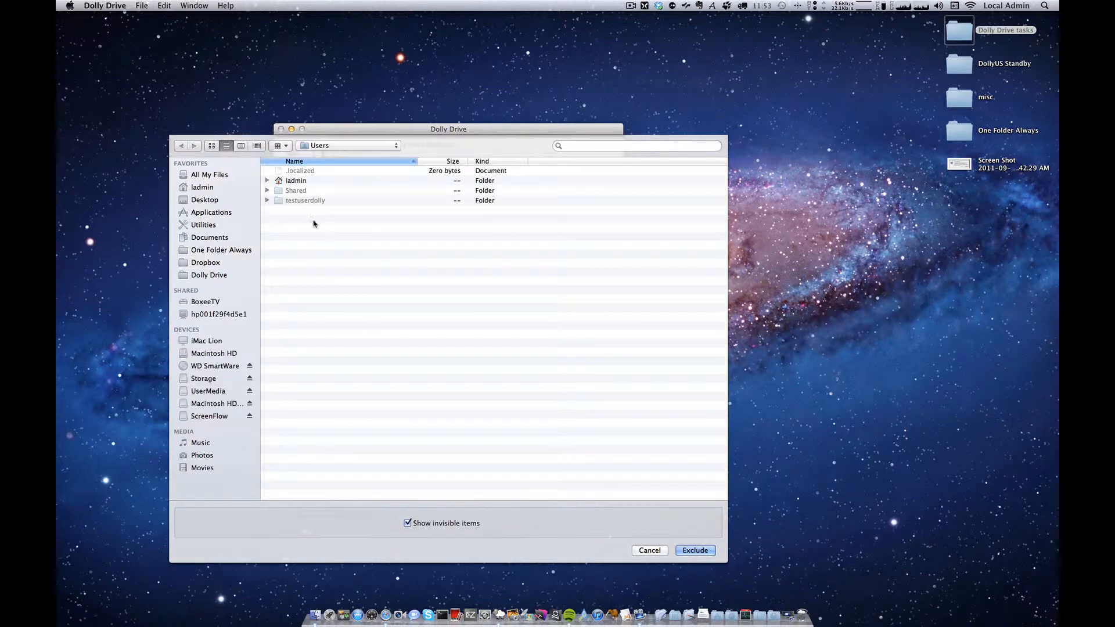
double_click(295, 180)
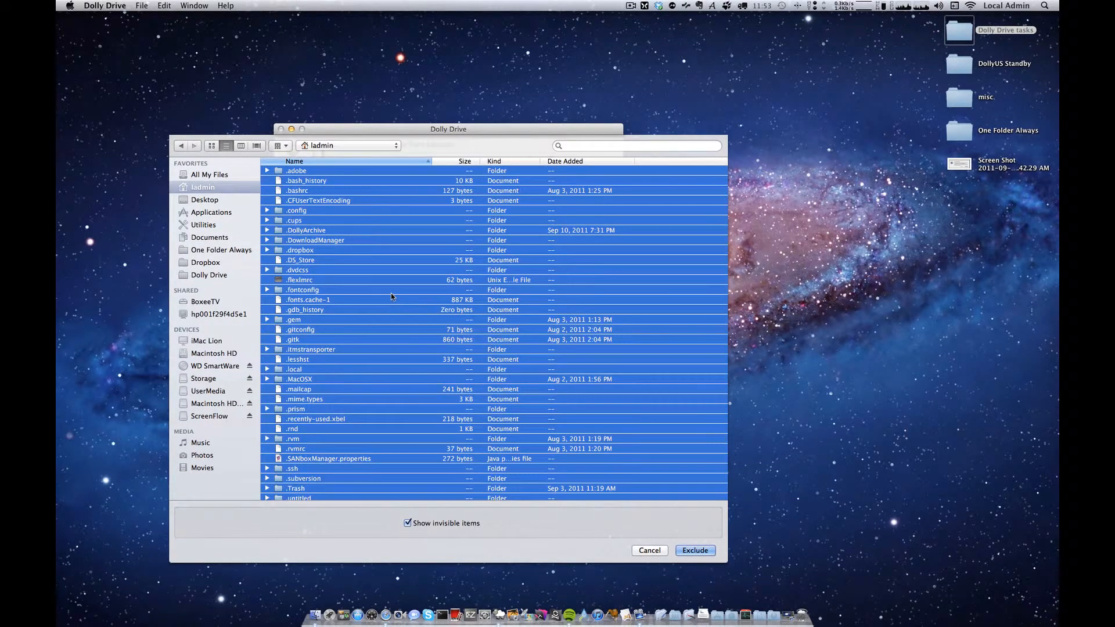
scroll("down", 3)
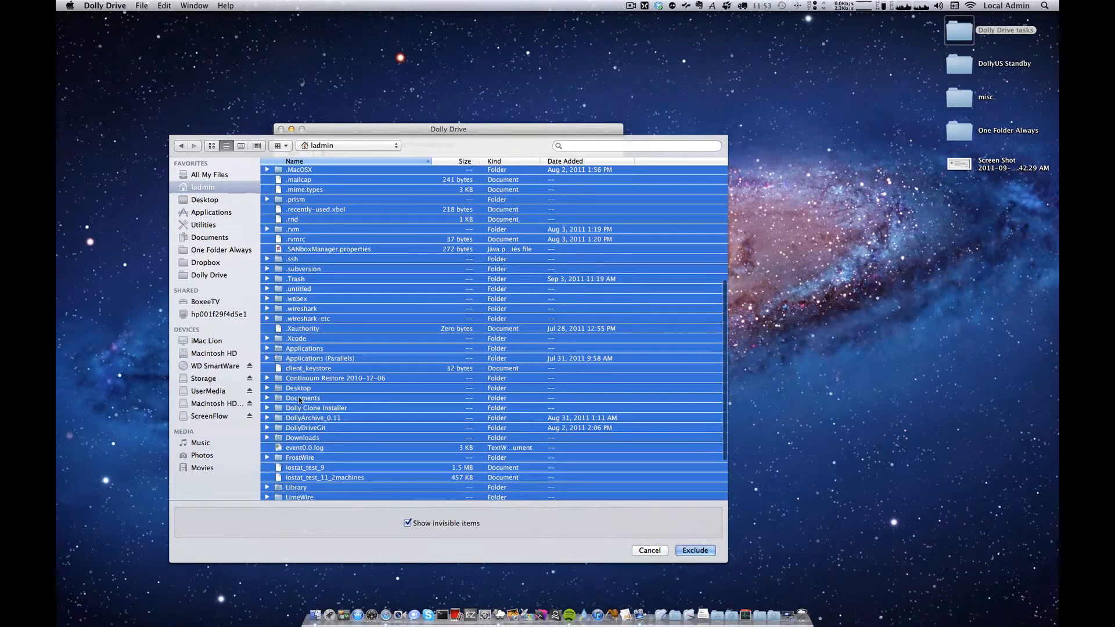
left_click(298, 387)
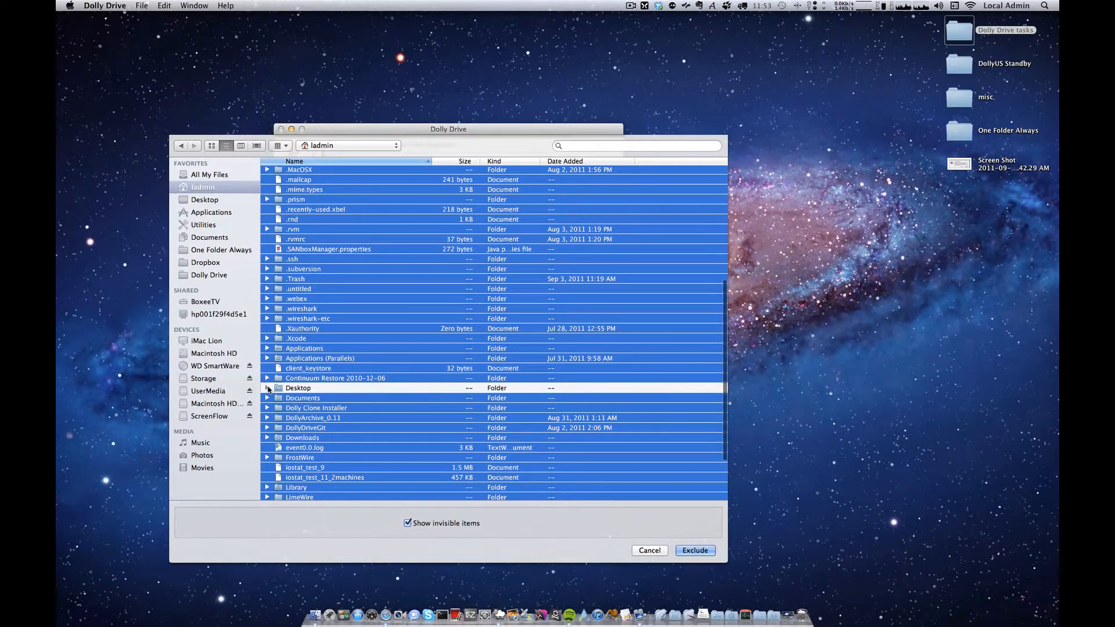
left_click(267, 387)
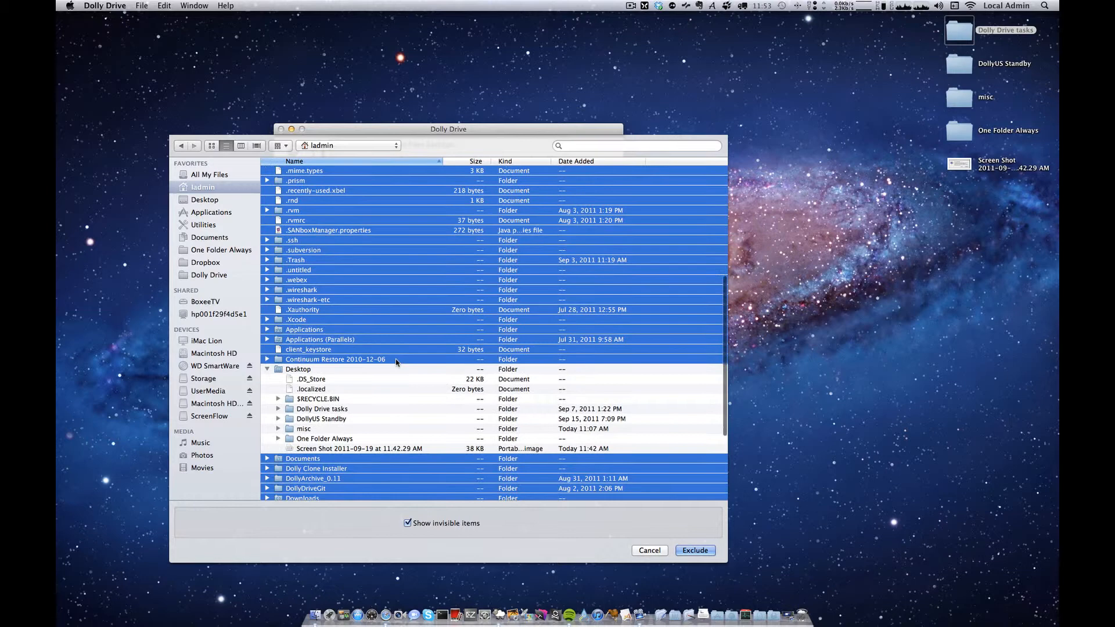
left_click(313, 379)
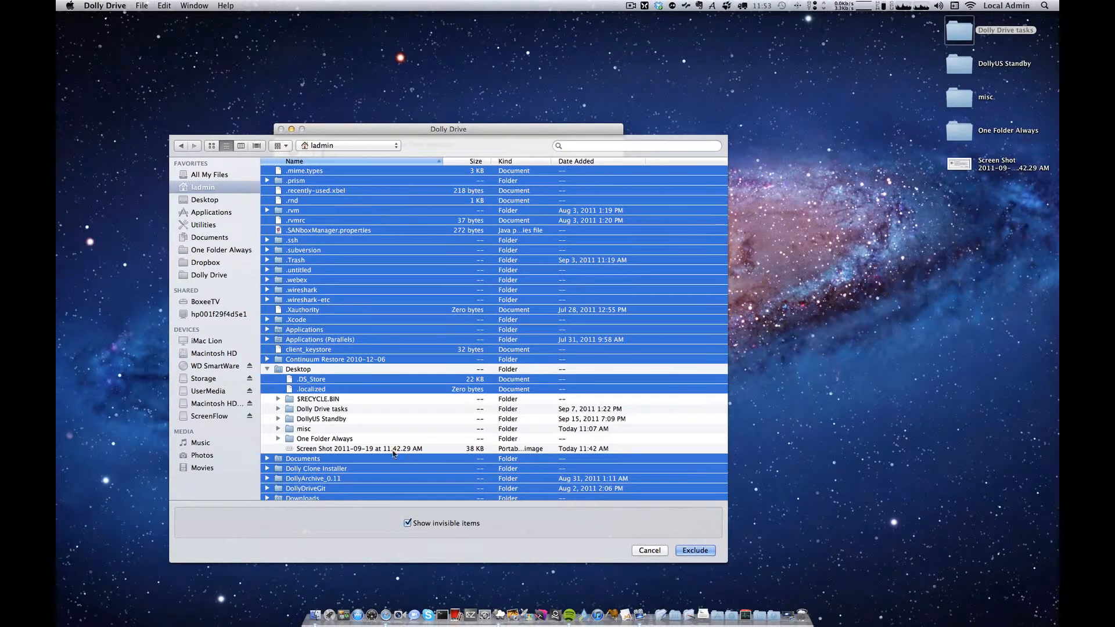
left_click(694, 550)
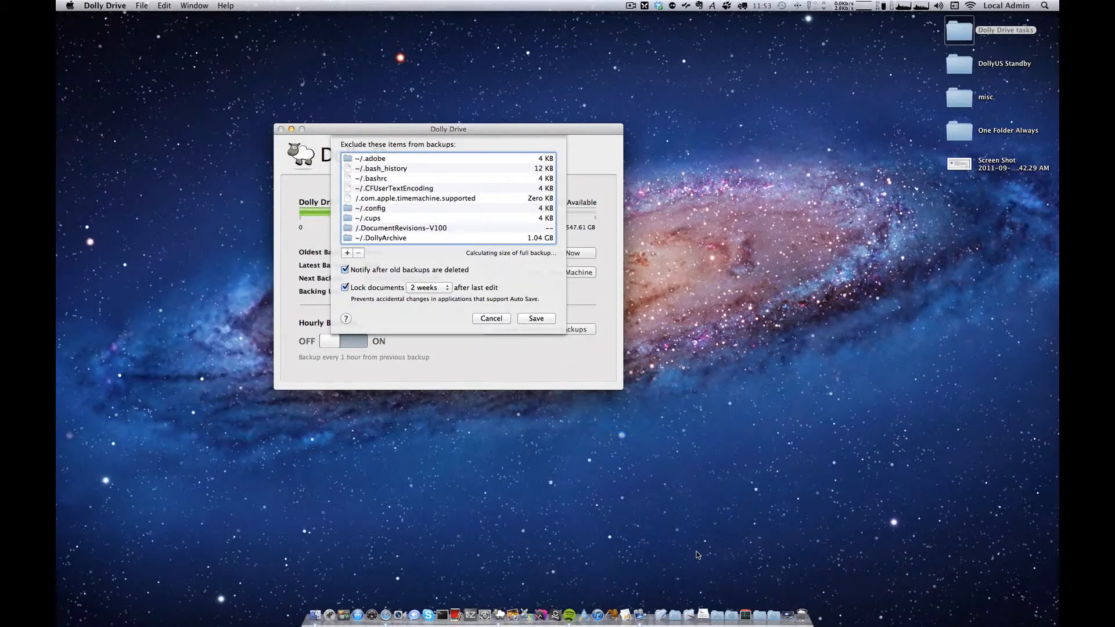
mouse_move(494, 281)
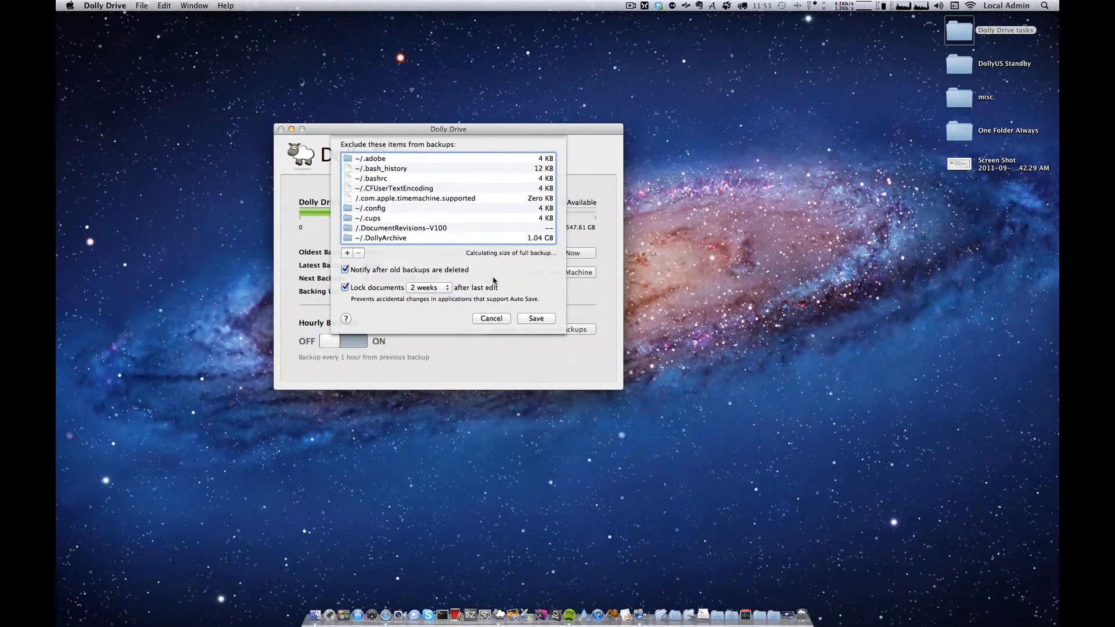
mouse_move(523, 263)
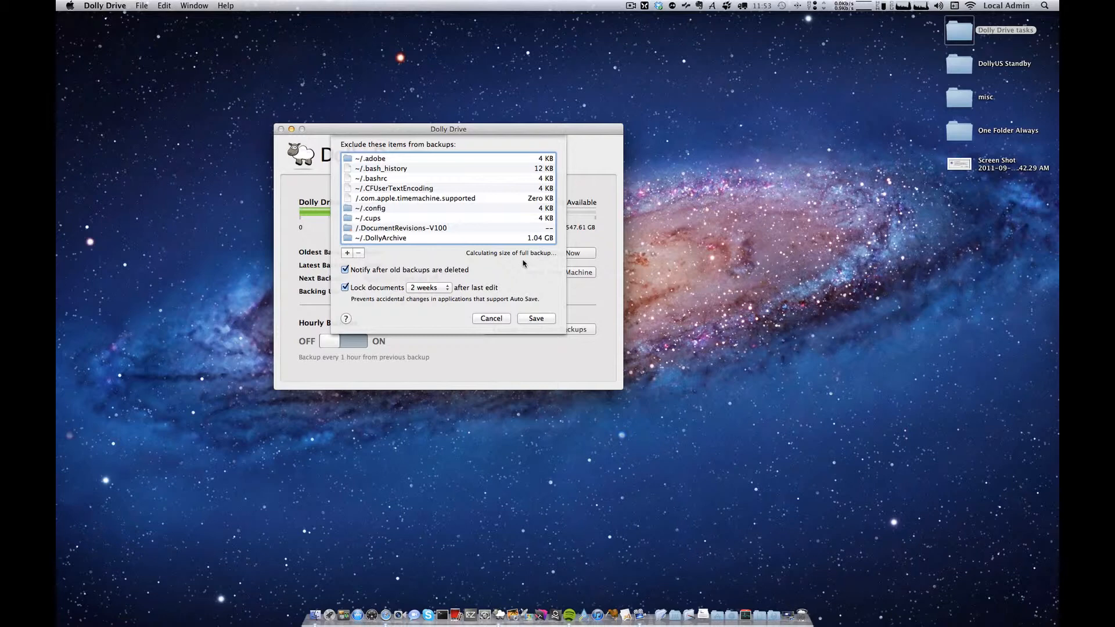
mouse_move(536, 313)
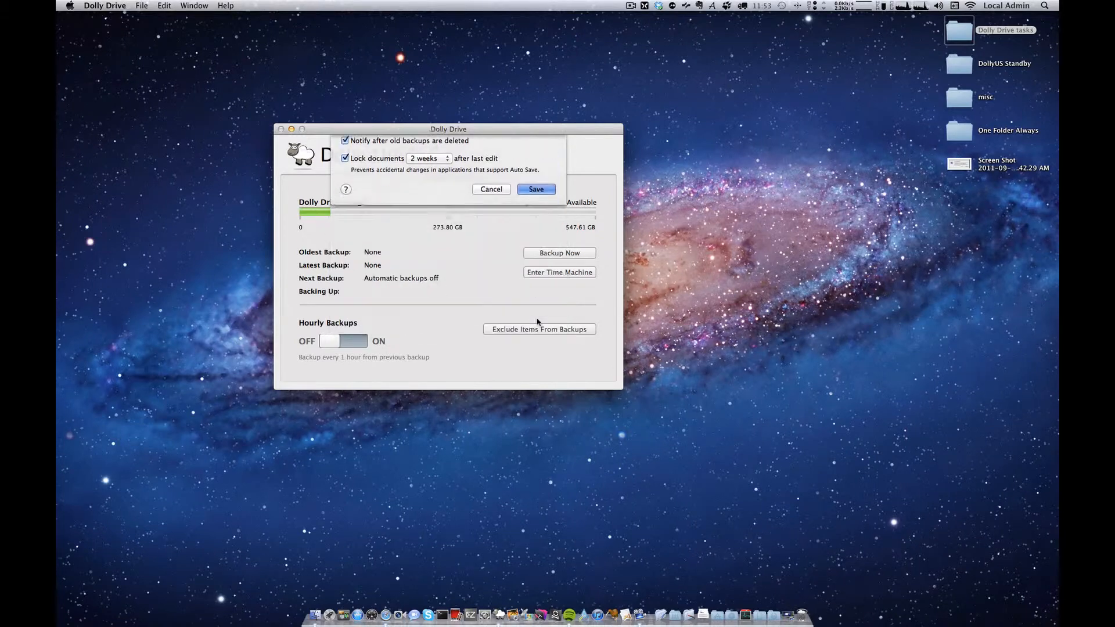
- Save the exclusion list
left_click(535, 189)
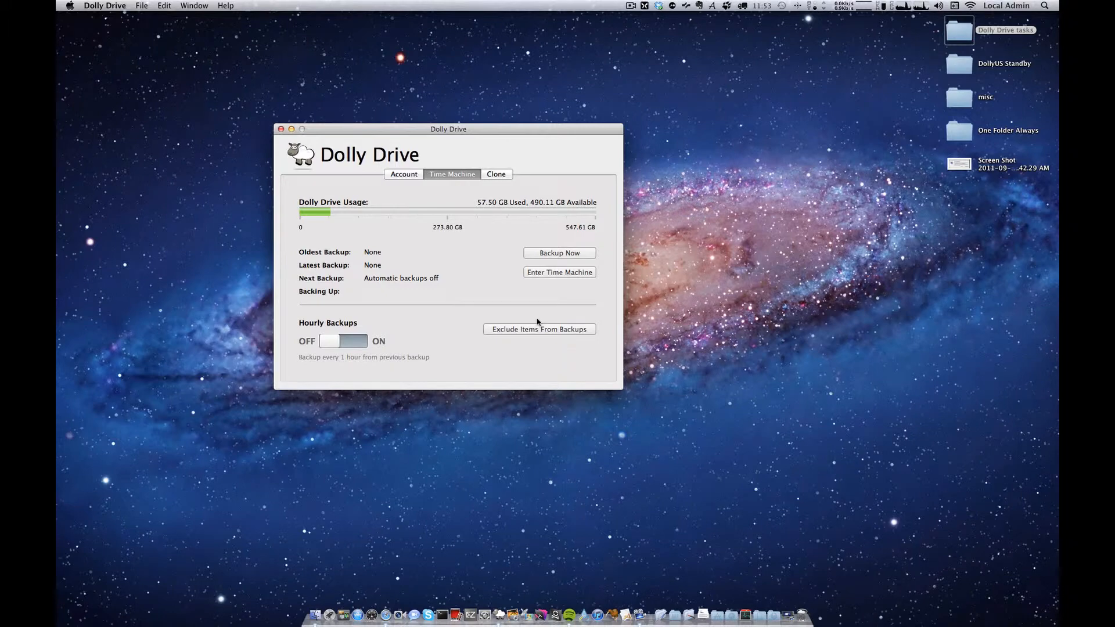